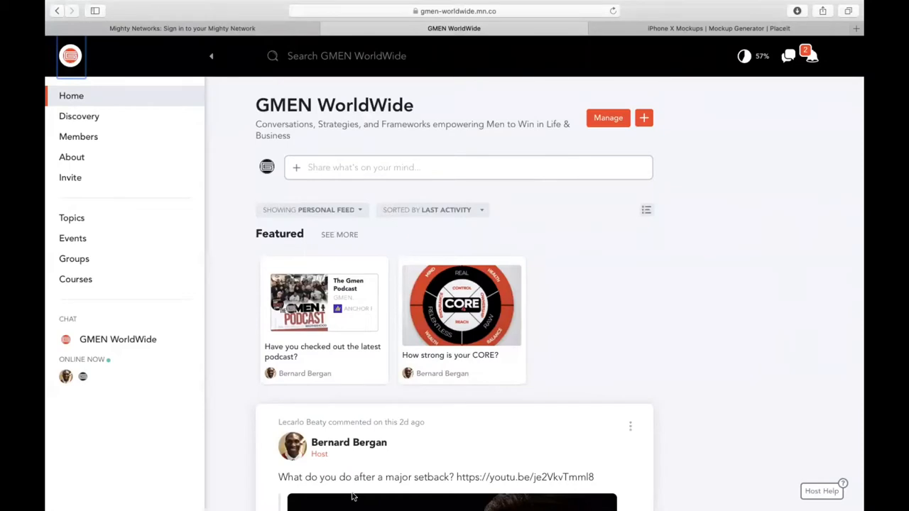
mouse_move(245, 250)
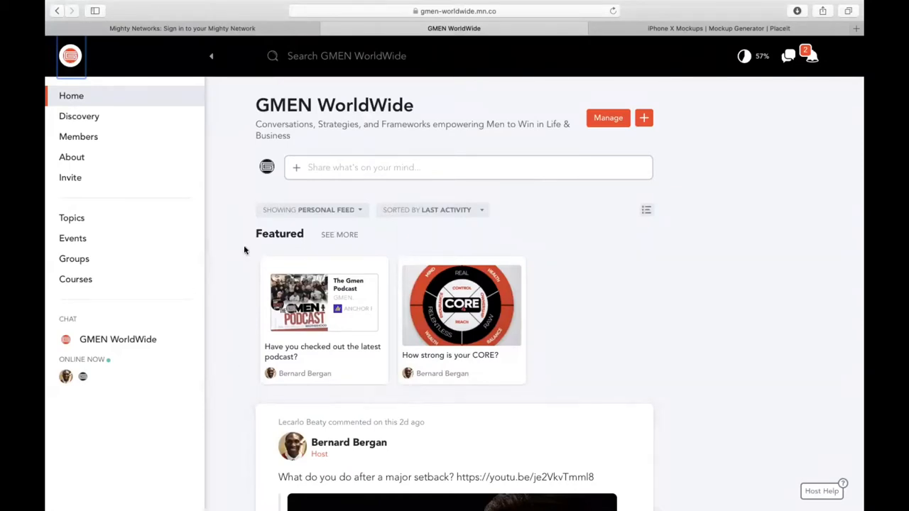
Scroll down the GMEN WorldWide home feed before leaving it.
scroll("down", 3)
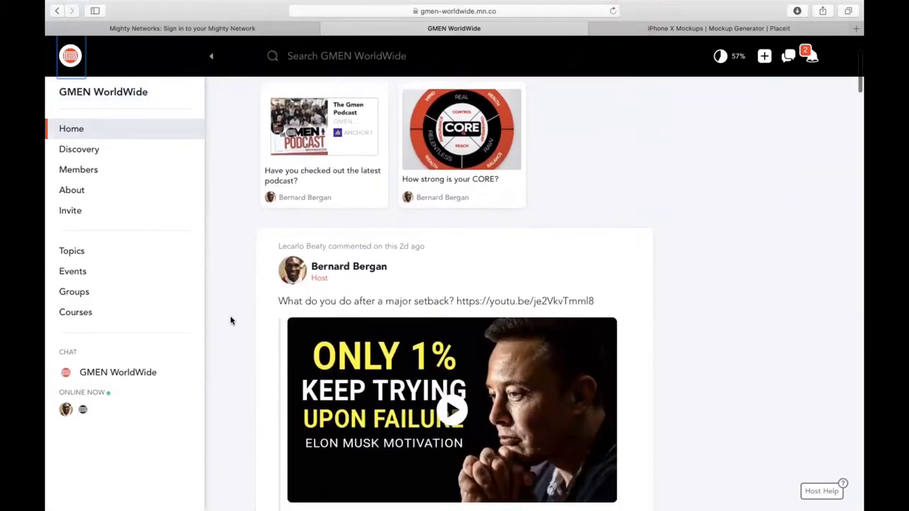
scroll("down", 3)
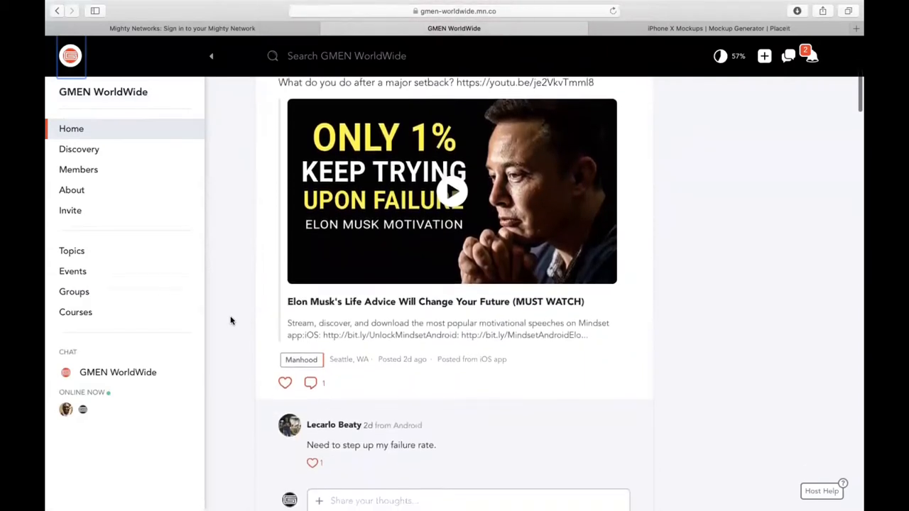
scroll("down", 3)
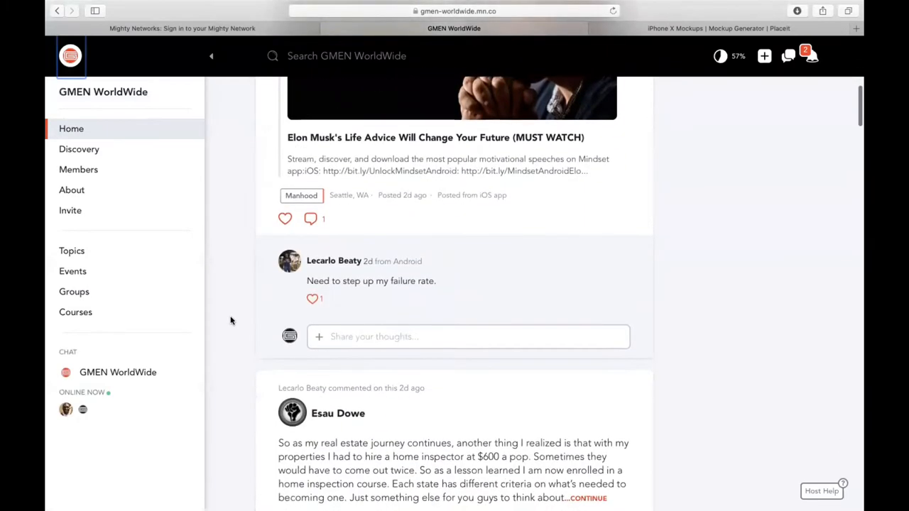
scroll("down", 3)
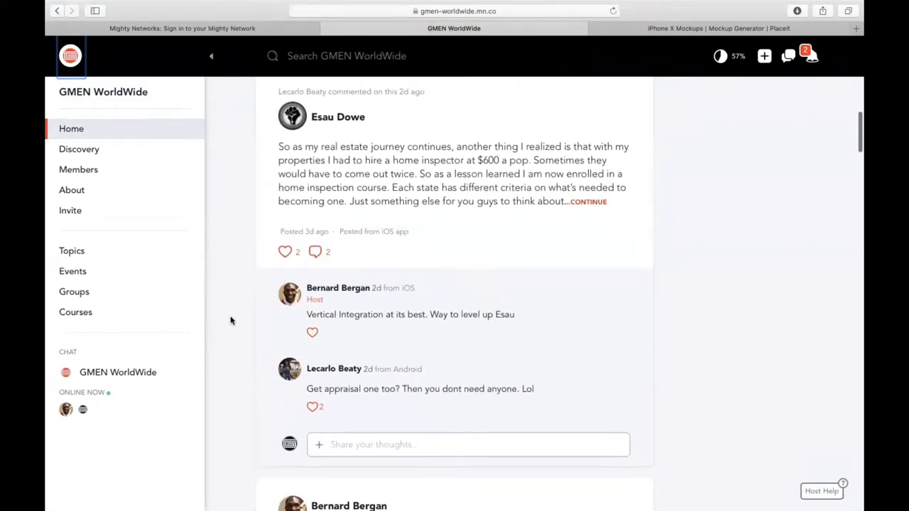
scroll("down", 3)
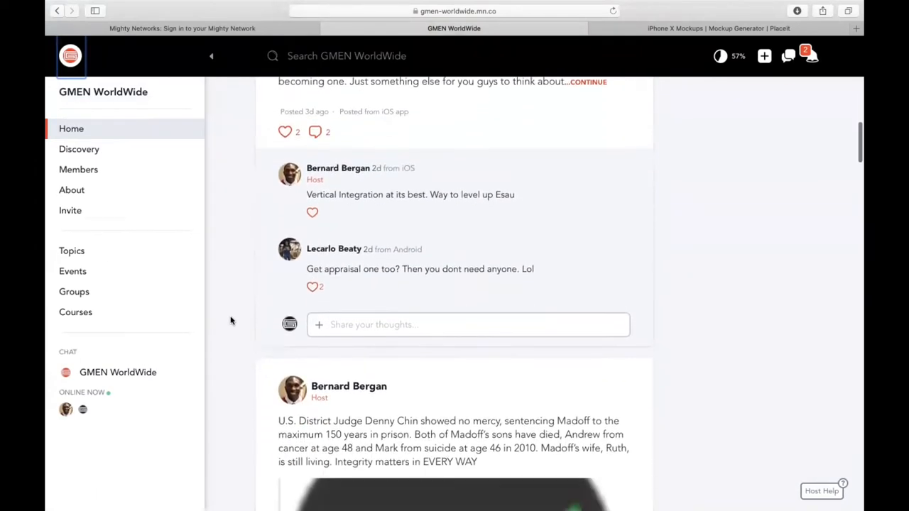
Show the Discovery page from Welcome and Featured down to Top Posts, Top Members and Topics.
left_click(80, 149)
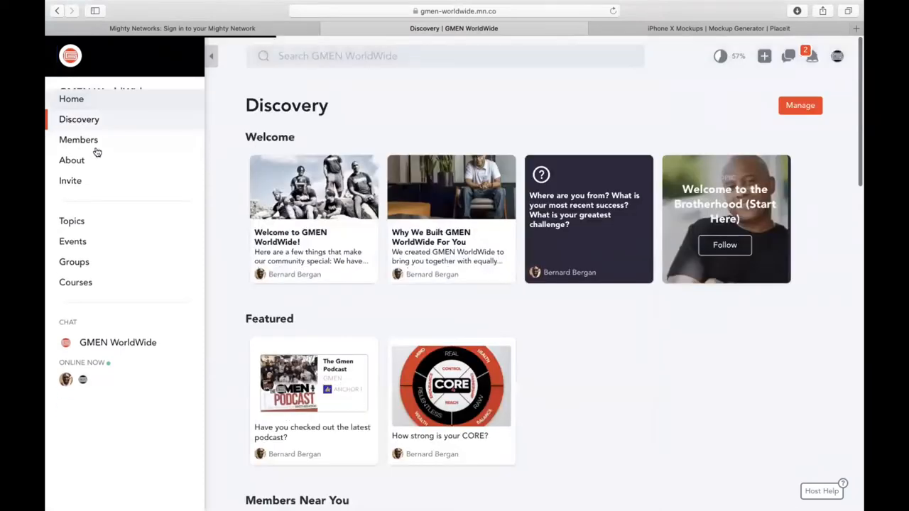
scroll("down", 3)
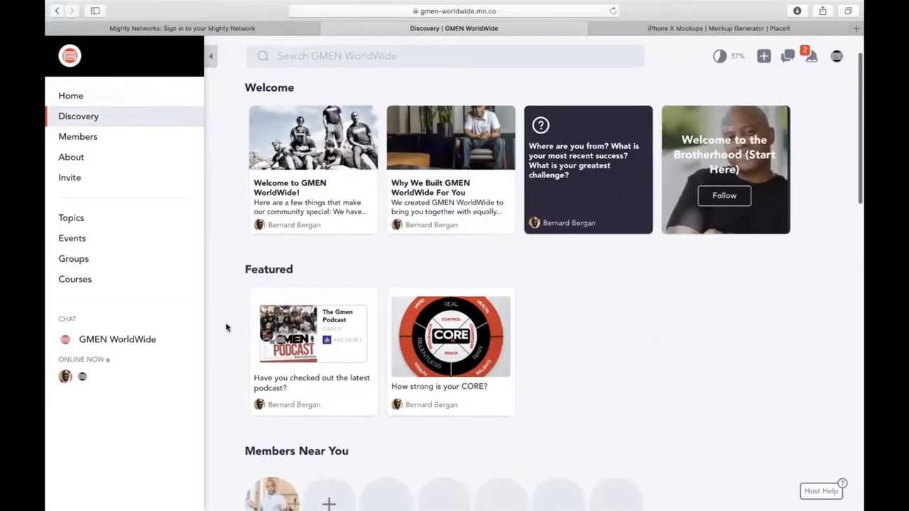
scroll("down", 3)
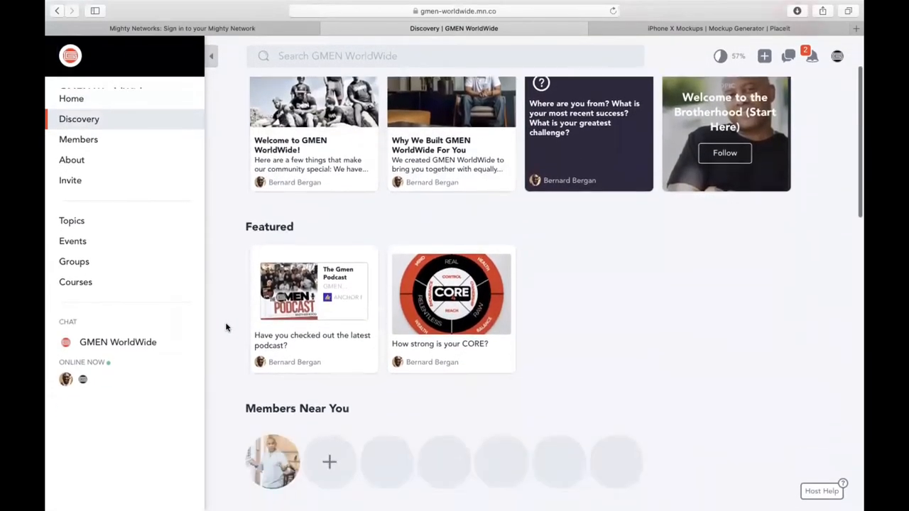
scroll("down", 3)
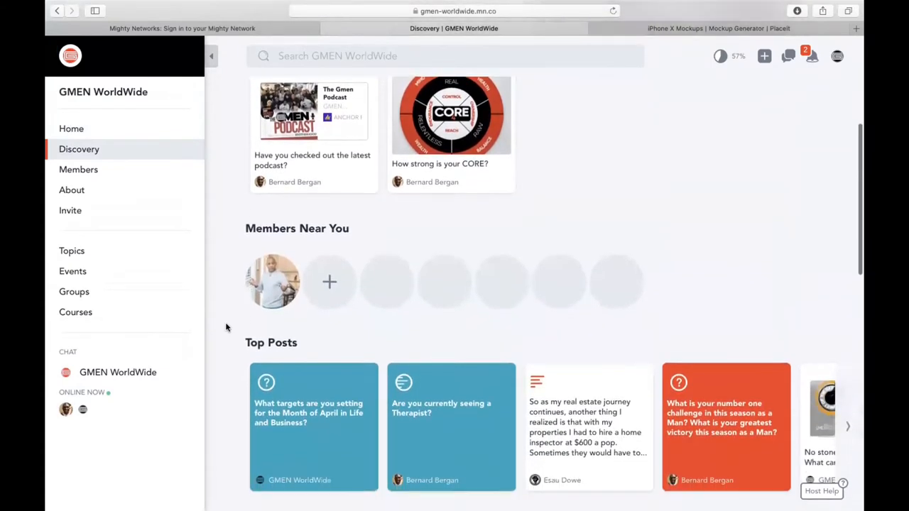
scroll("down", 3)
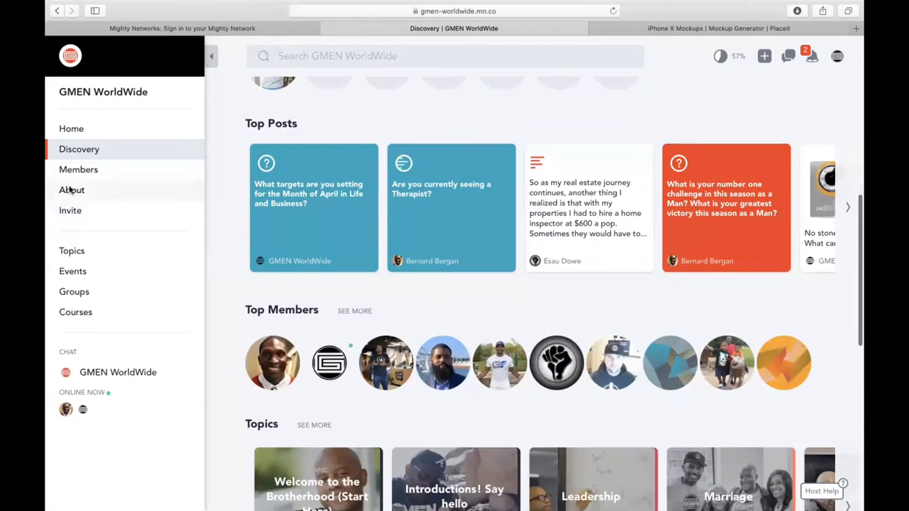
left_click(71, 191)
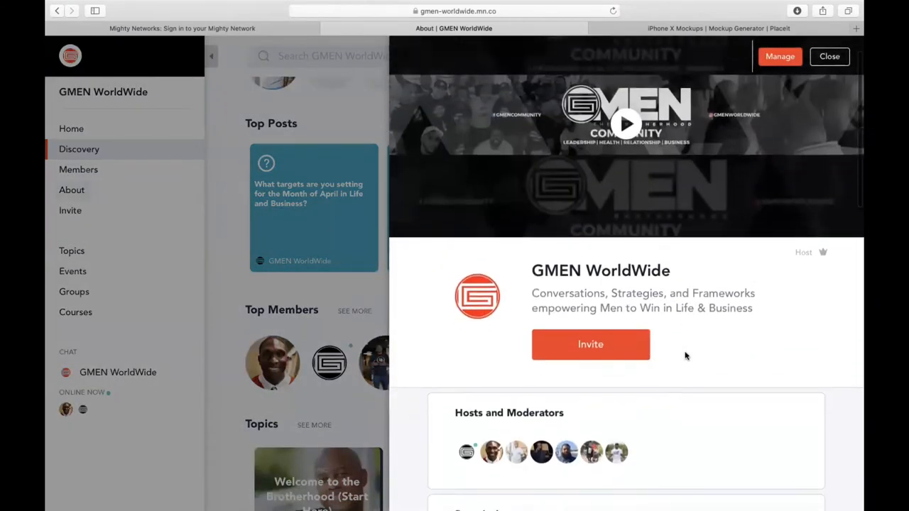
scroll("down", 3)
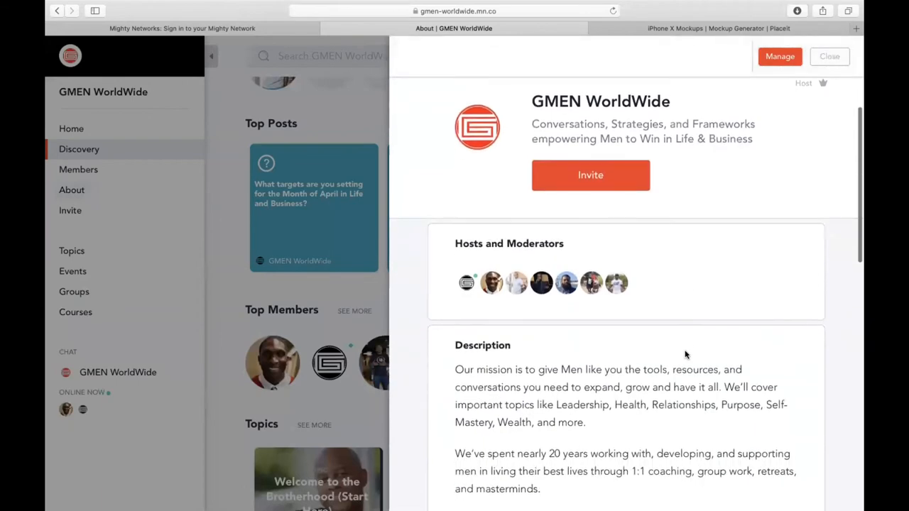
scroll("down", 3)
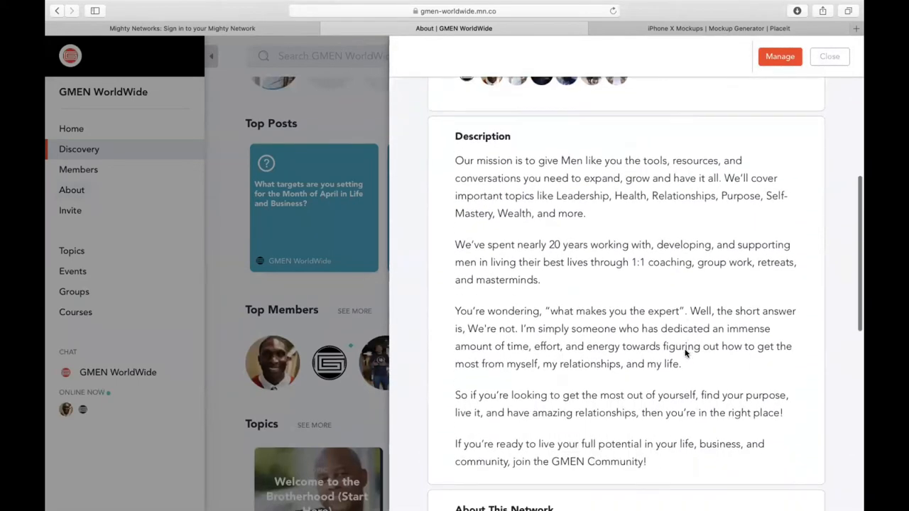
scroll("down", 3)
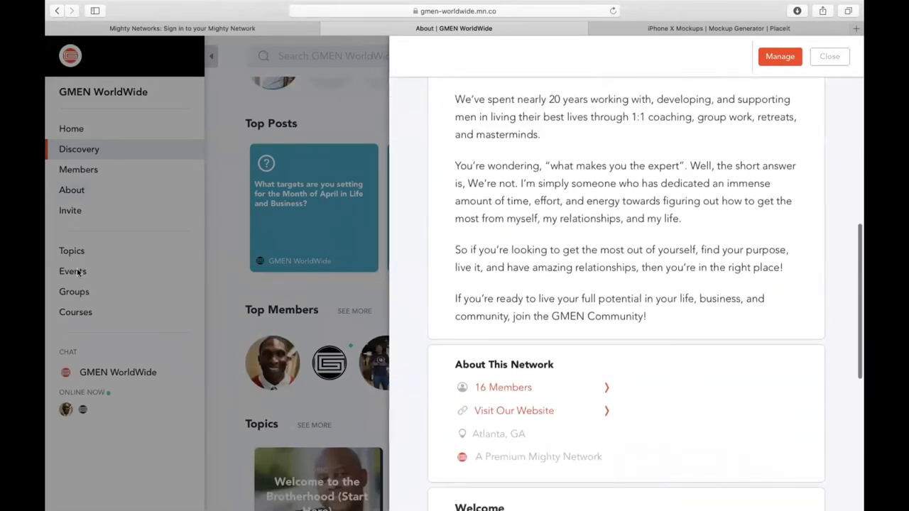
left_click(830, 57)
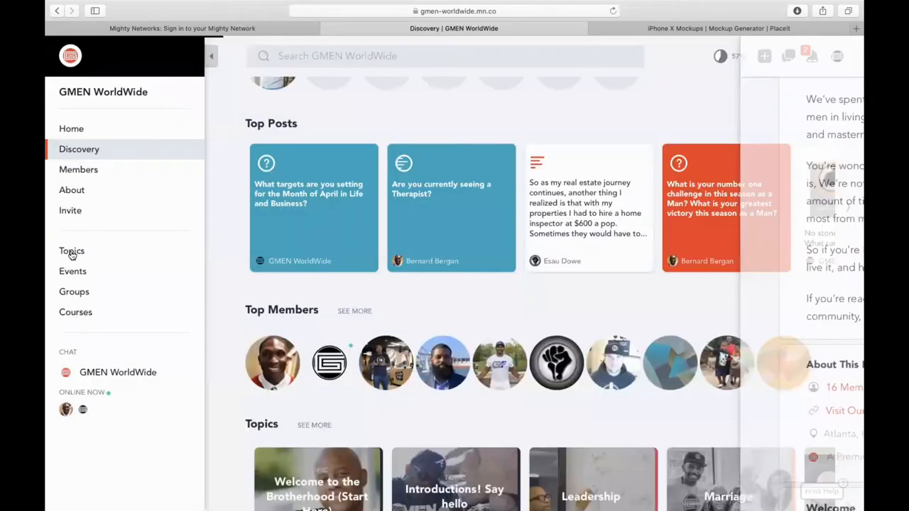
Show the Topics list from Welcome to the Brotherhood down past Fatherhood, Stage 5 Leadership and Manhood.
left_click(71, 250)
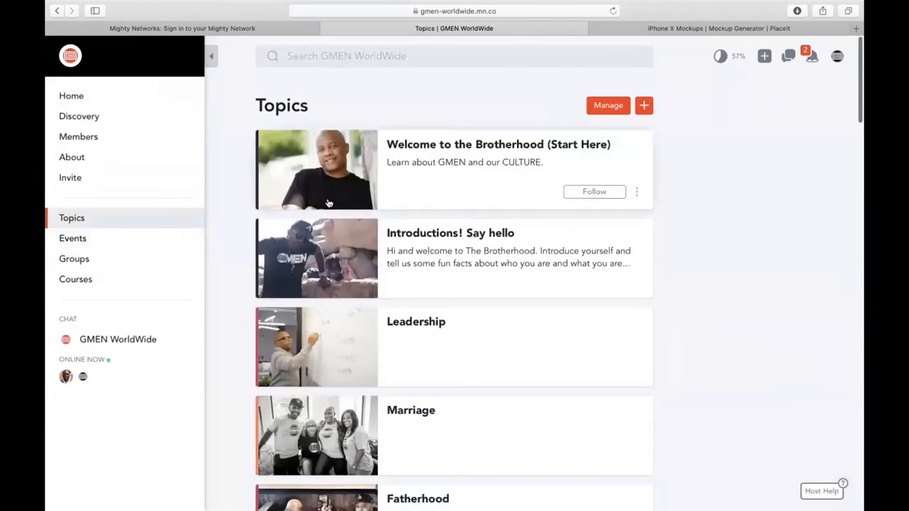
scroll("down", 3)
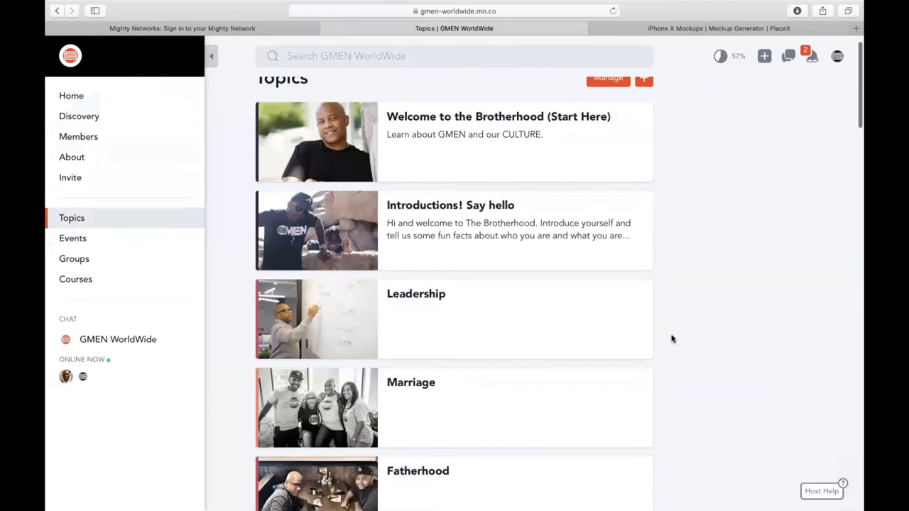
scroll("down", 3)
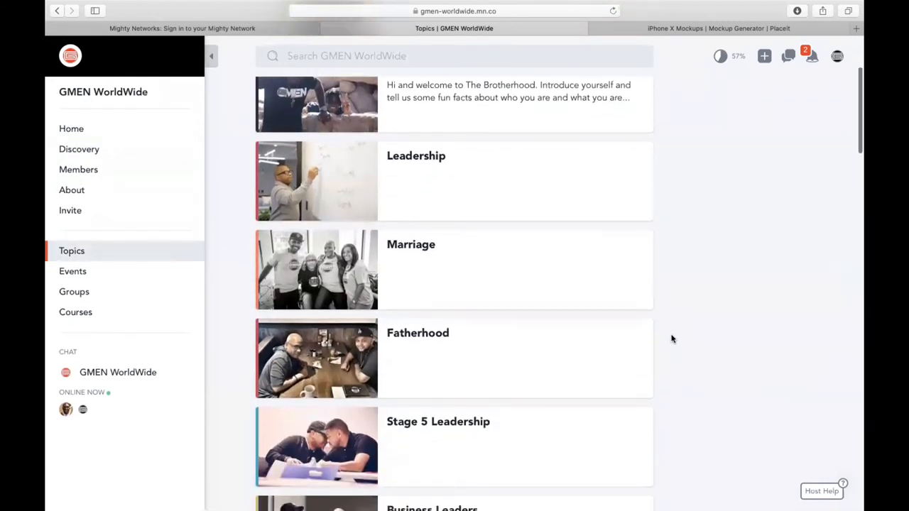
scroll("down", 3)
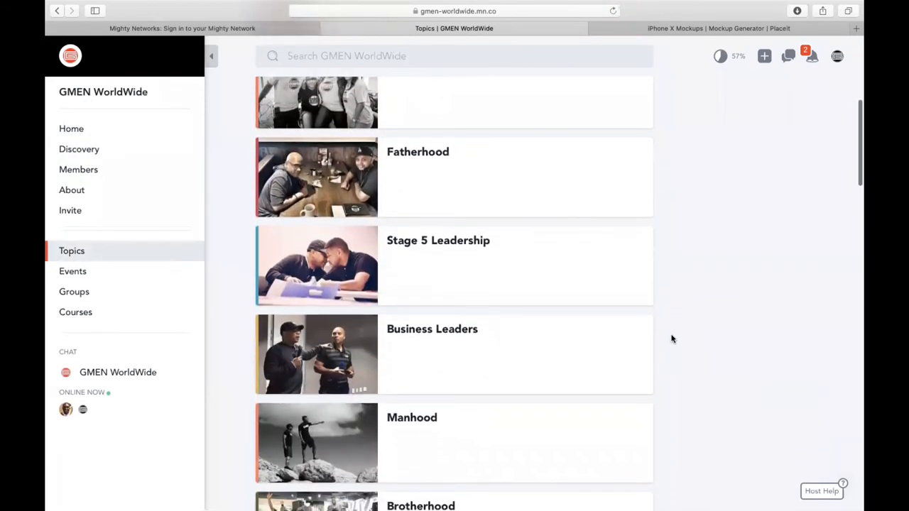